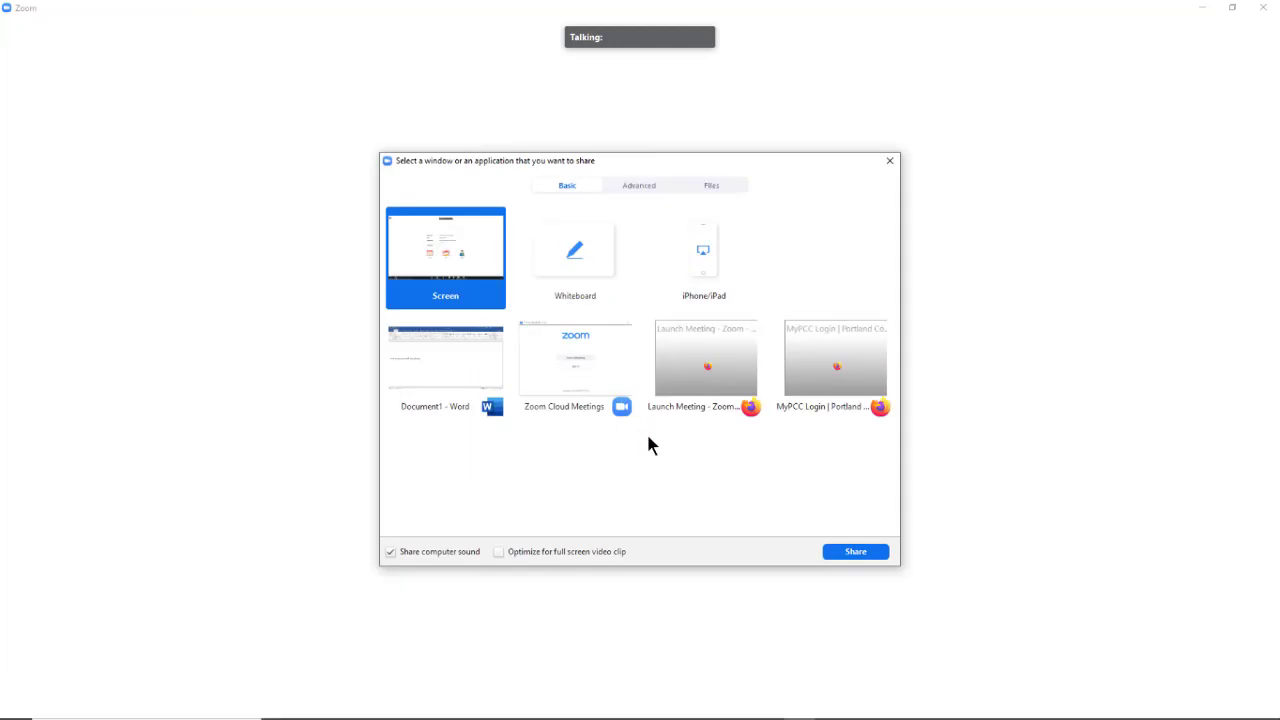
# Step: Choose Portion of Screen under the Advanced sharing options in the Zoom share window
pyautogui.click(638, 184)
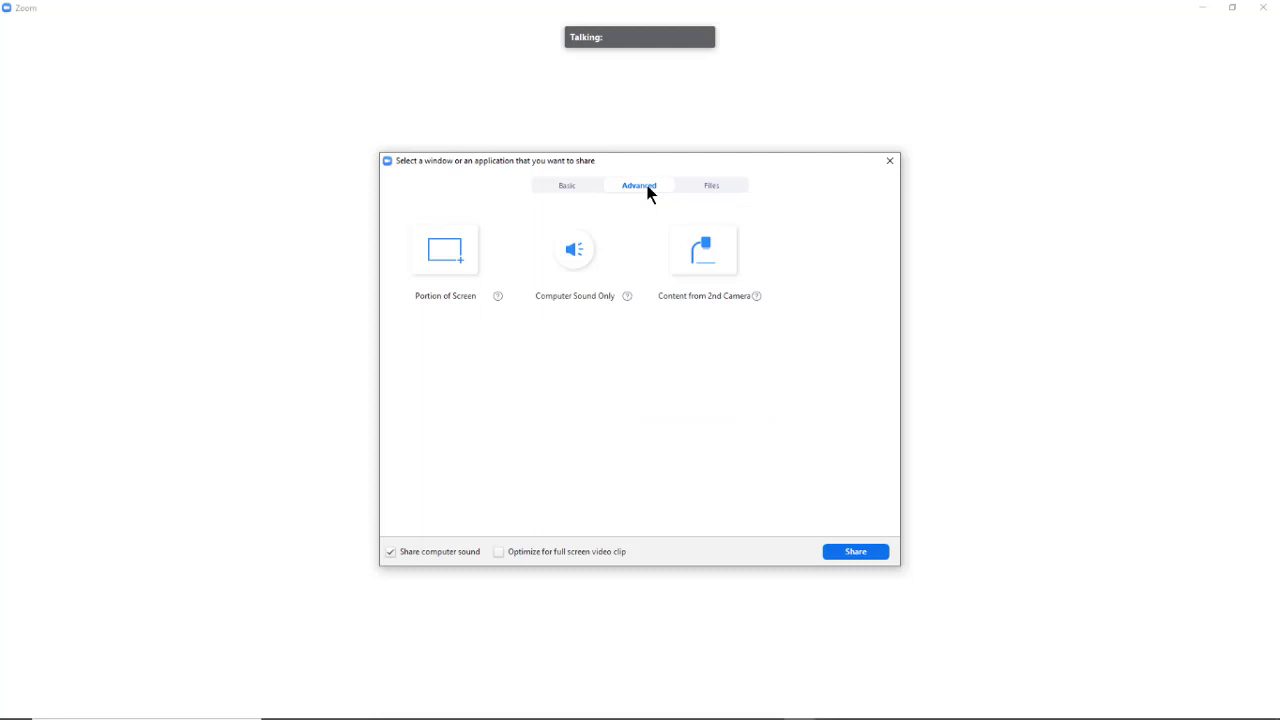
pyautogui.moveTo(456, 296)
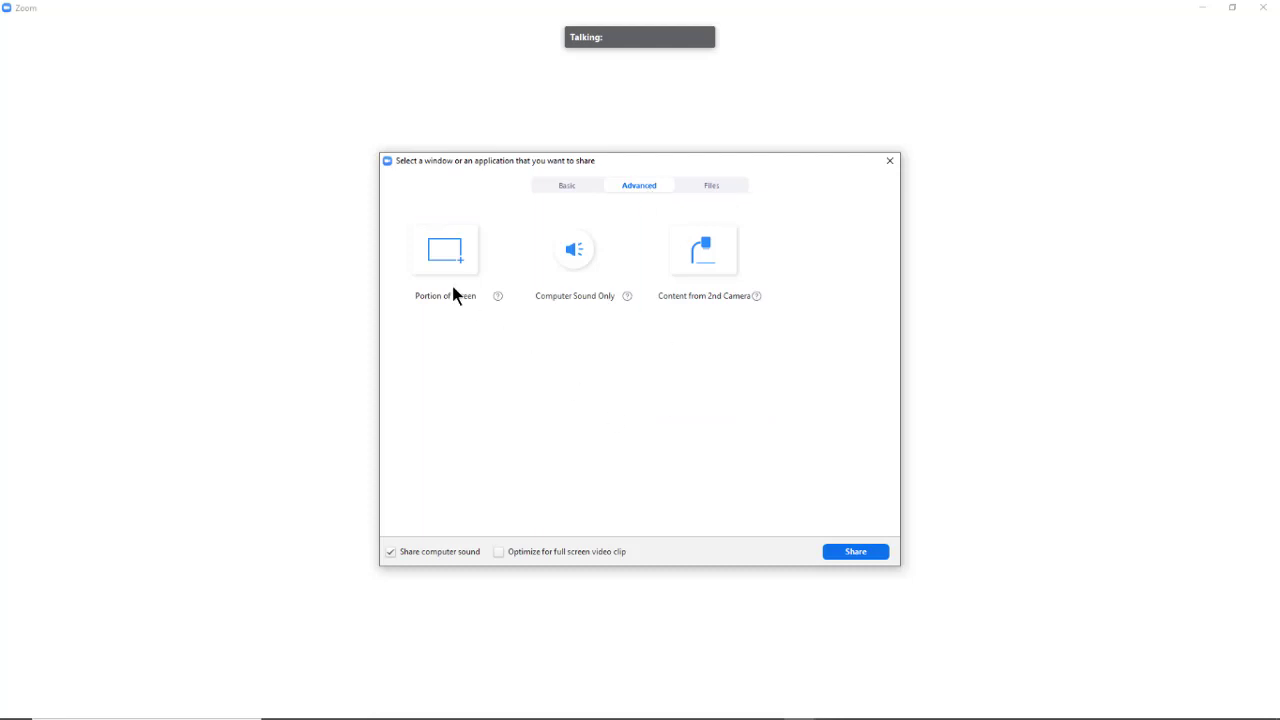
pyautogui.click(444, 250)
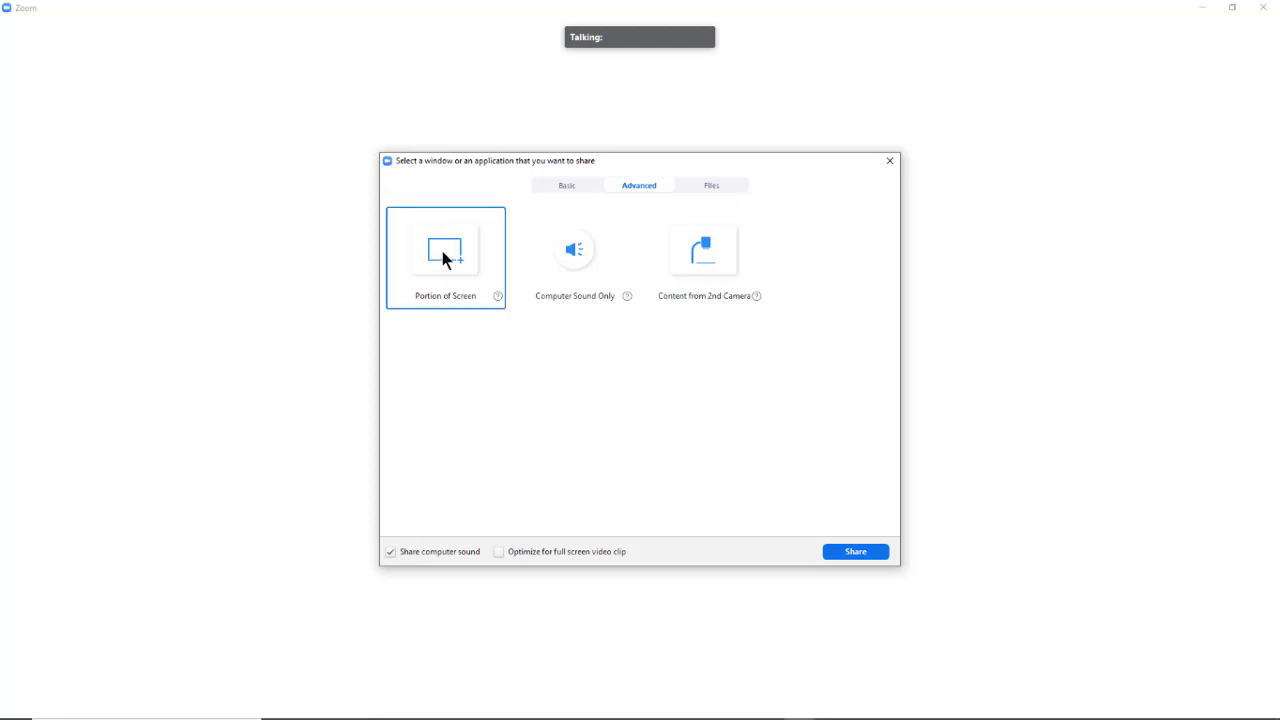
pyautogui.click(444, 256)
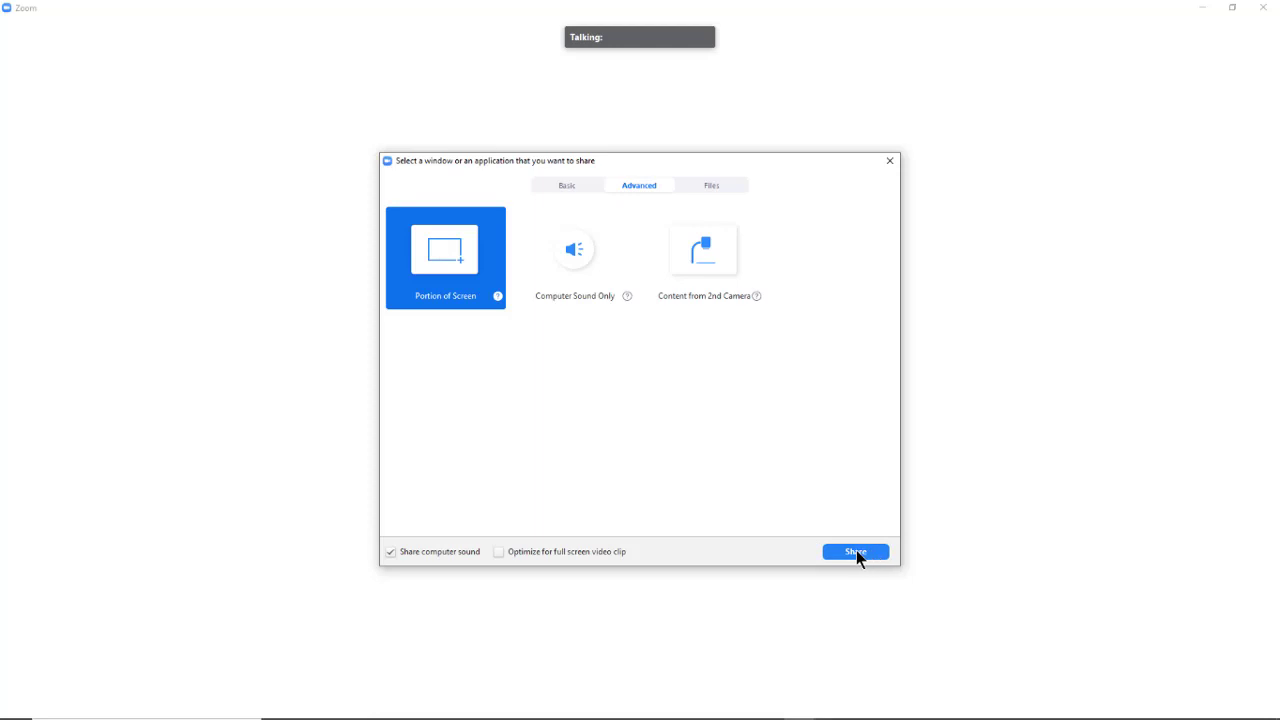
# Step: Start sharing with the region framing the Word text "This is just my word doc shared"
pyautogui.click(856, 552)
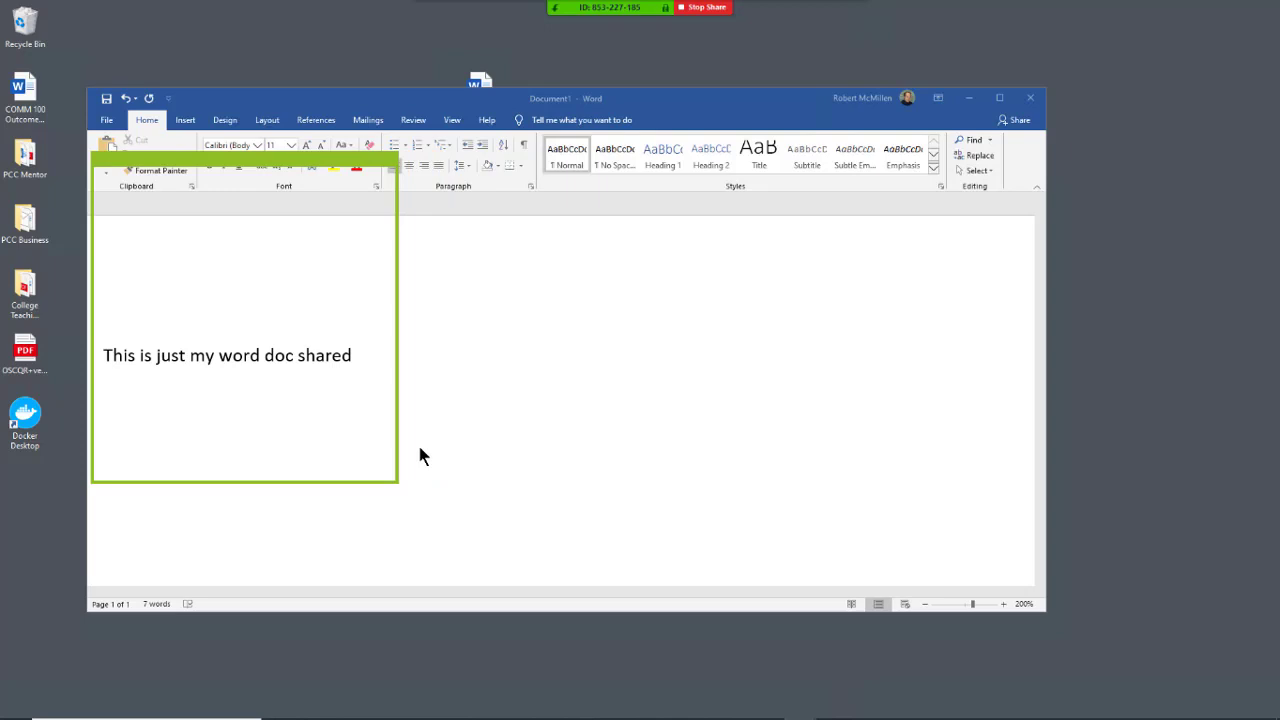
pyautogui.moveTo(462, 390)
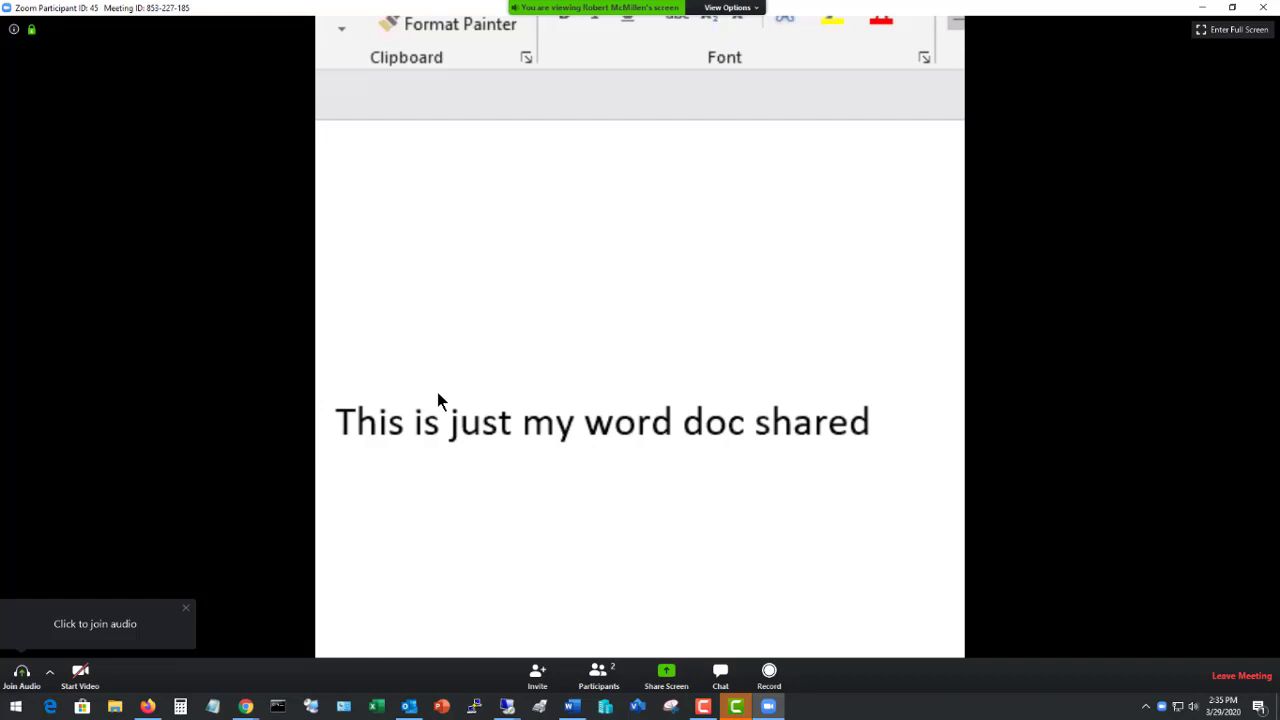
pyautogui.moveTo(450, 396)
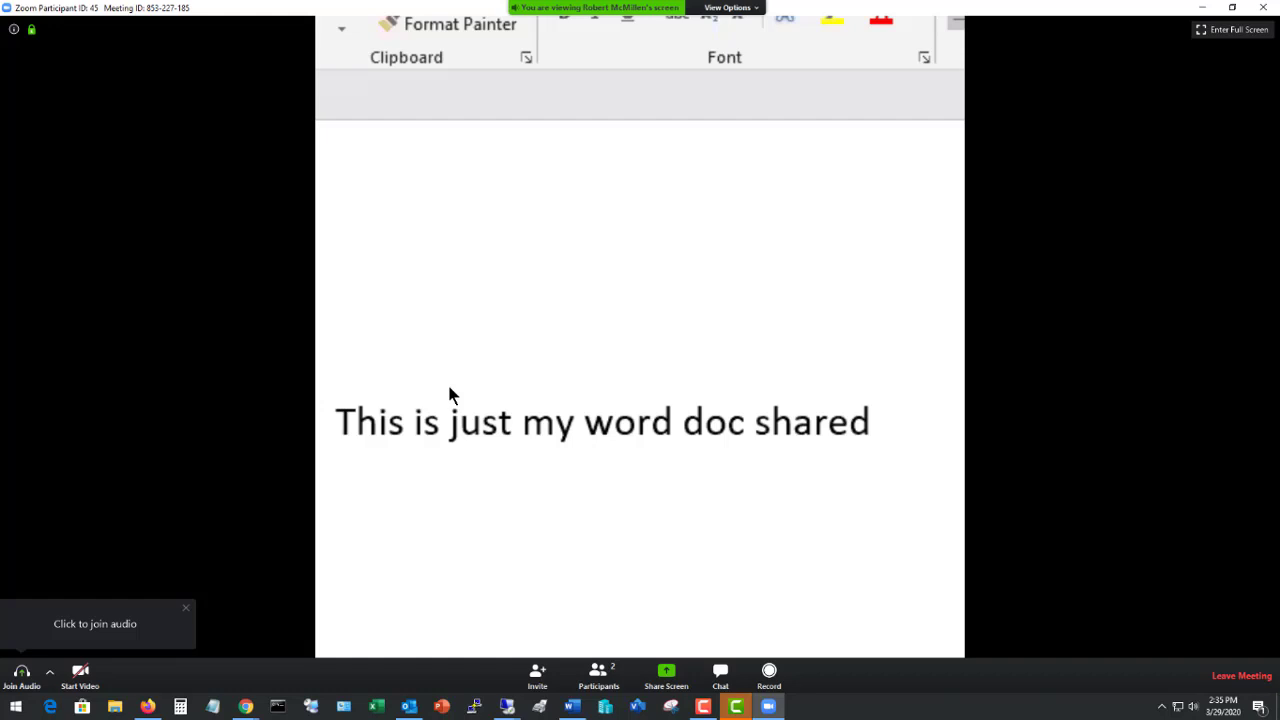
pyautogui.moveTo(492, 402)
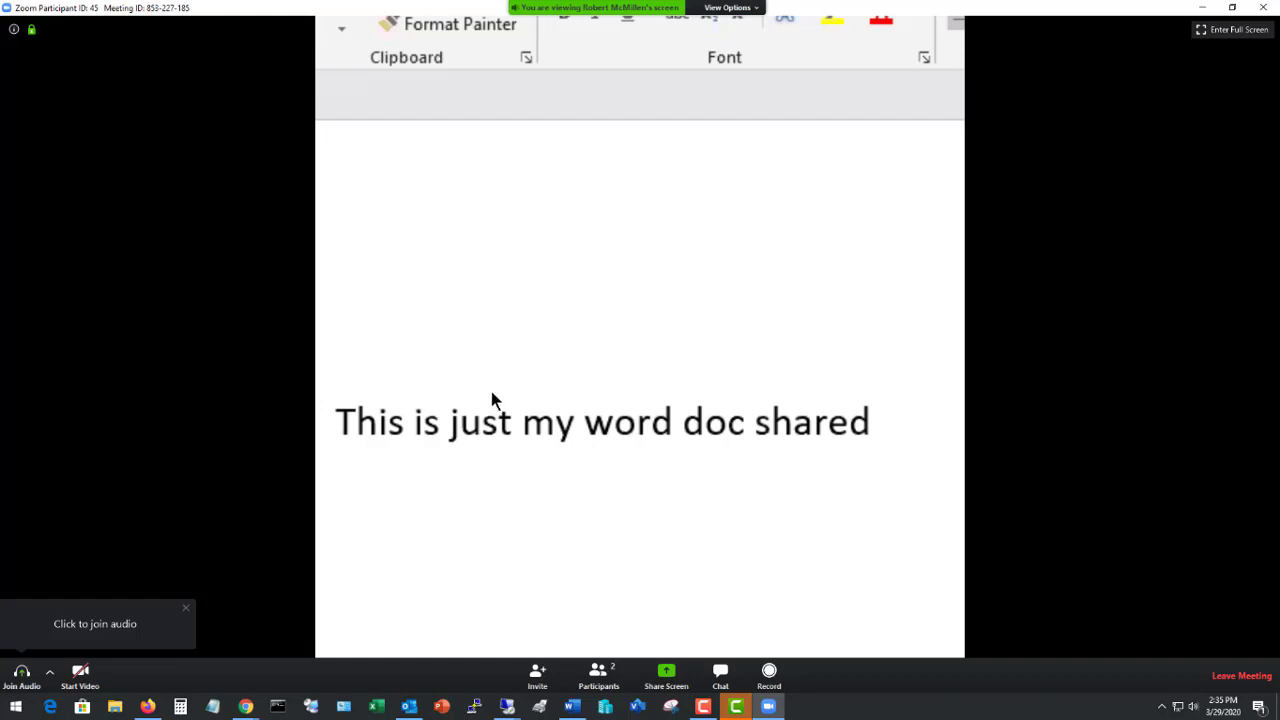
pyautogui.moveTo(530, 410)
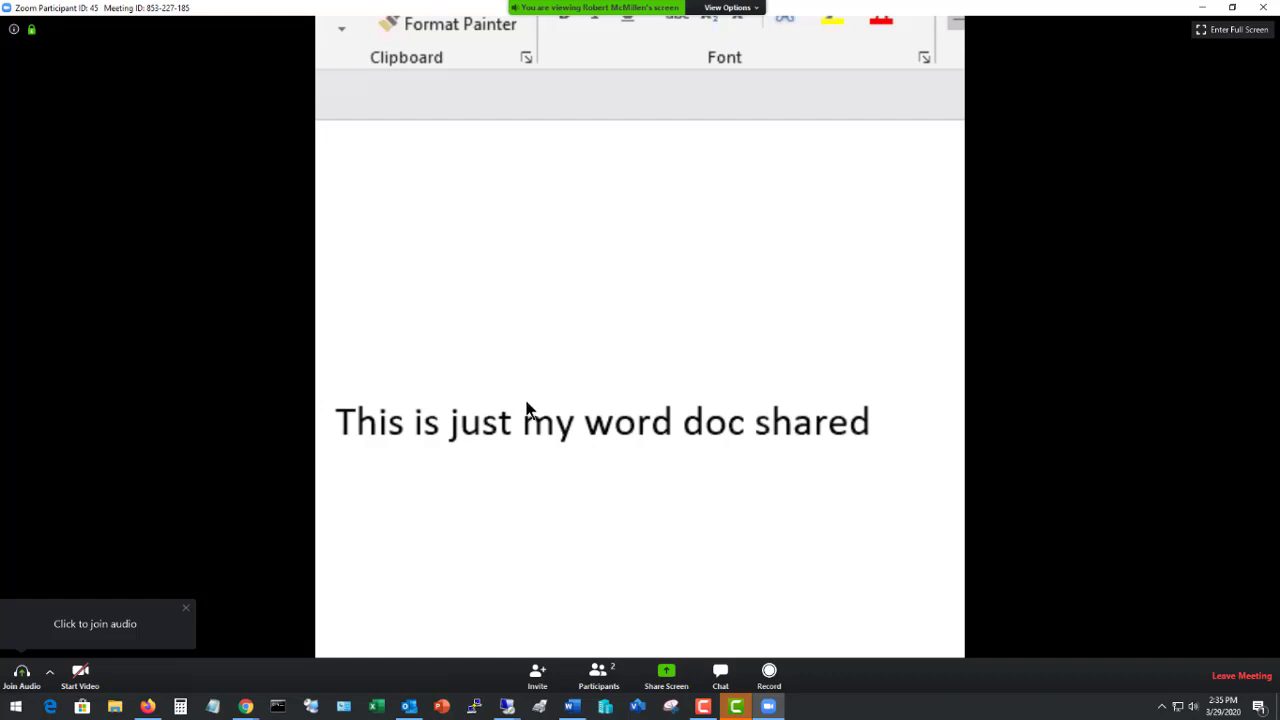